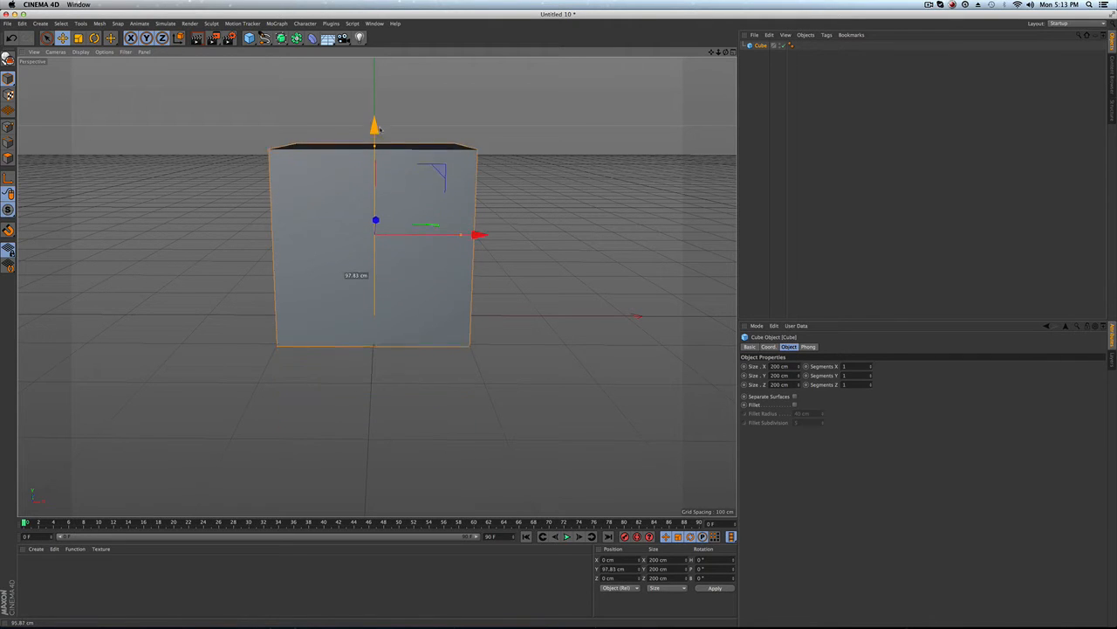
Raise the cube to about 103 cm on Y and browse the CINEMA 4D Tags list
{"action": "left_click", "coordinate": [567, 536]}
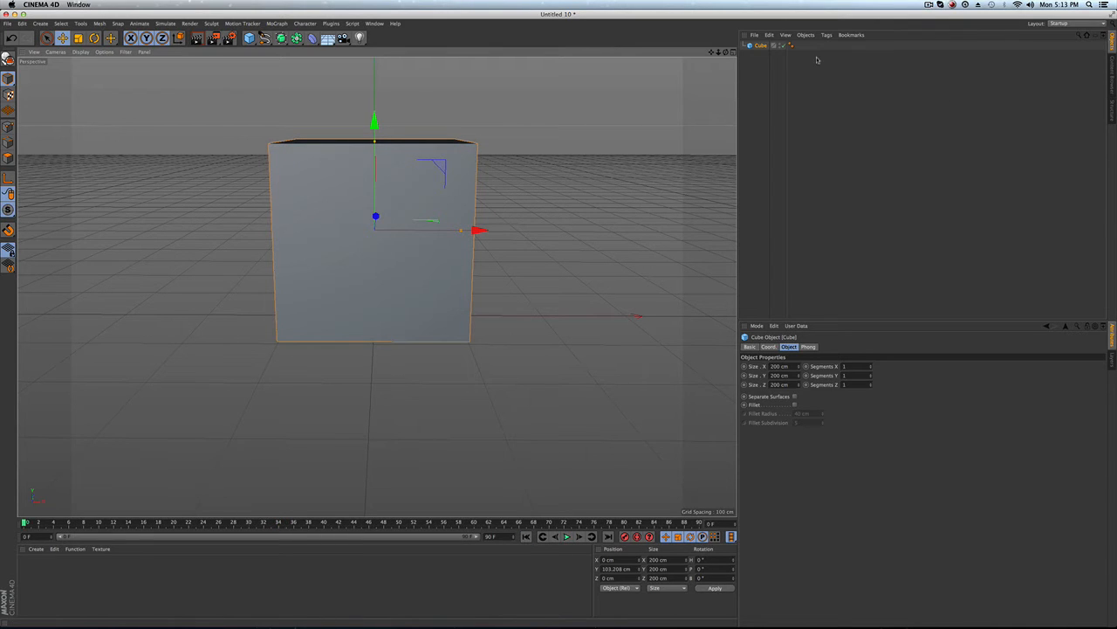
{"action": "left_click", "coordinate": [827, 35]}
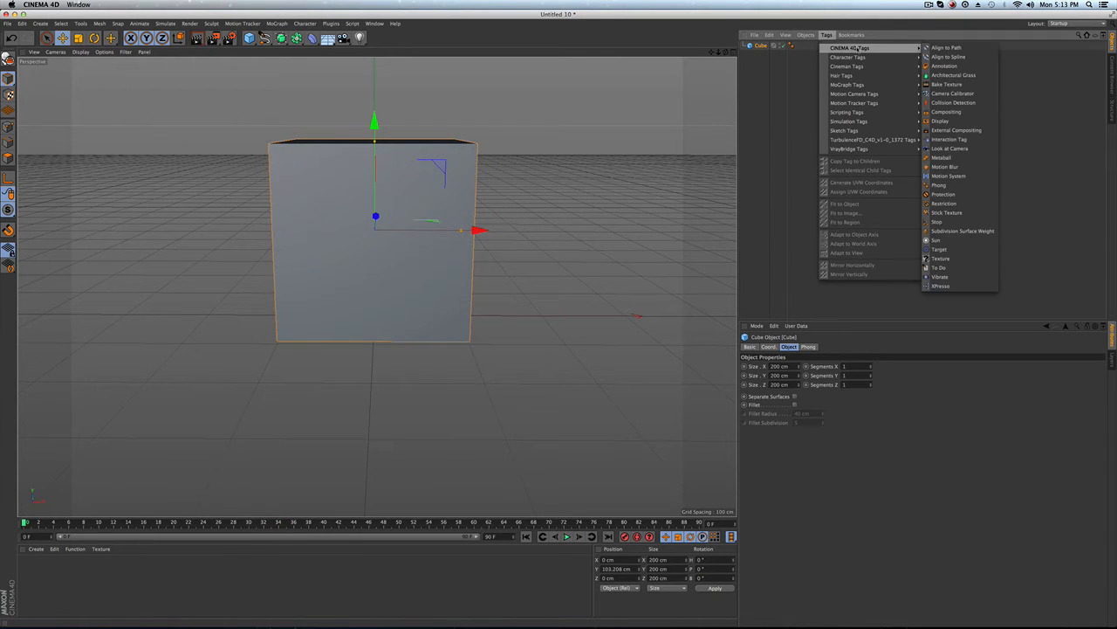
{"action": "mouse_move", "coordinate": [956, 130]}
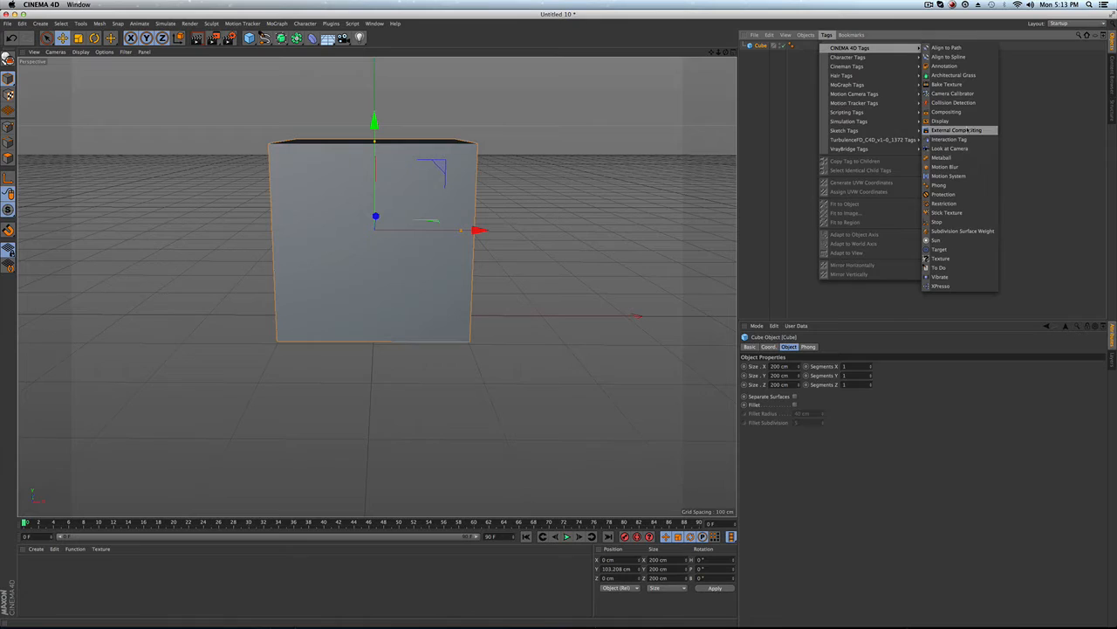
Add a Display tag with Use for Visibility at 0%, keyframed at frame 0
{"action": "left_click", "coordinate": [942, 120]}
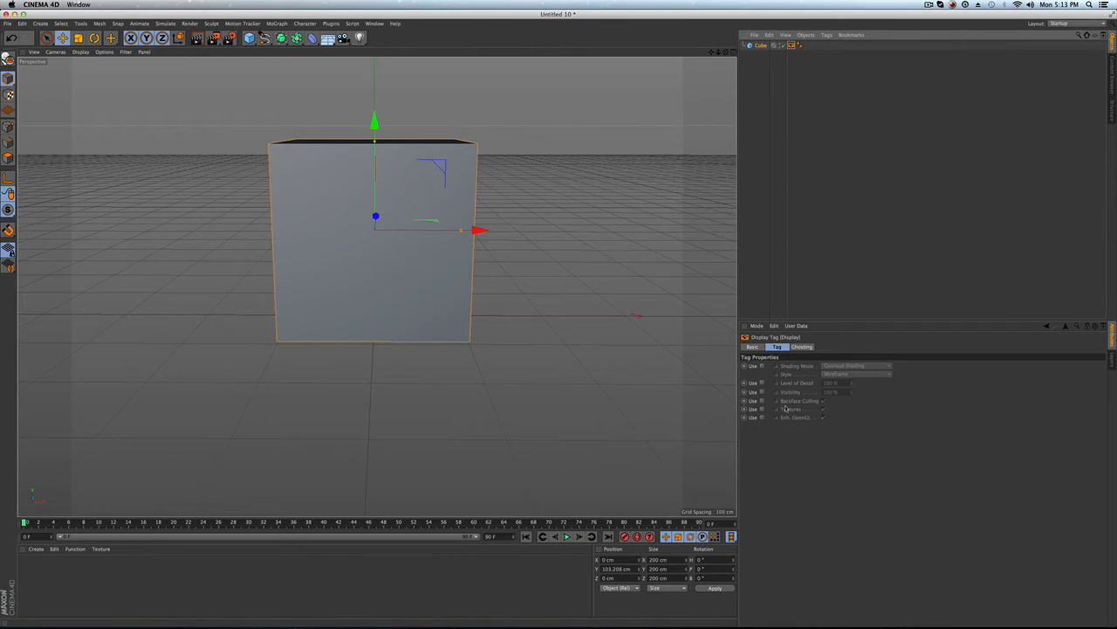
{"action": "left_click", "coordinate": [761, 391]}
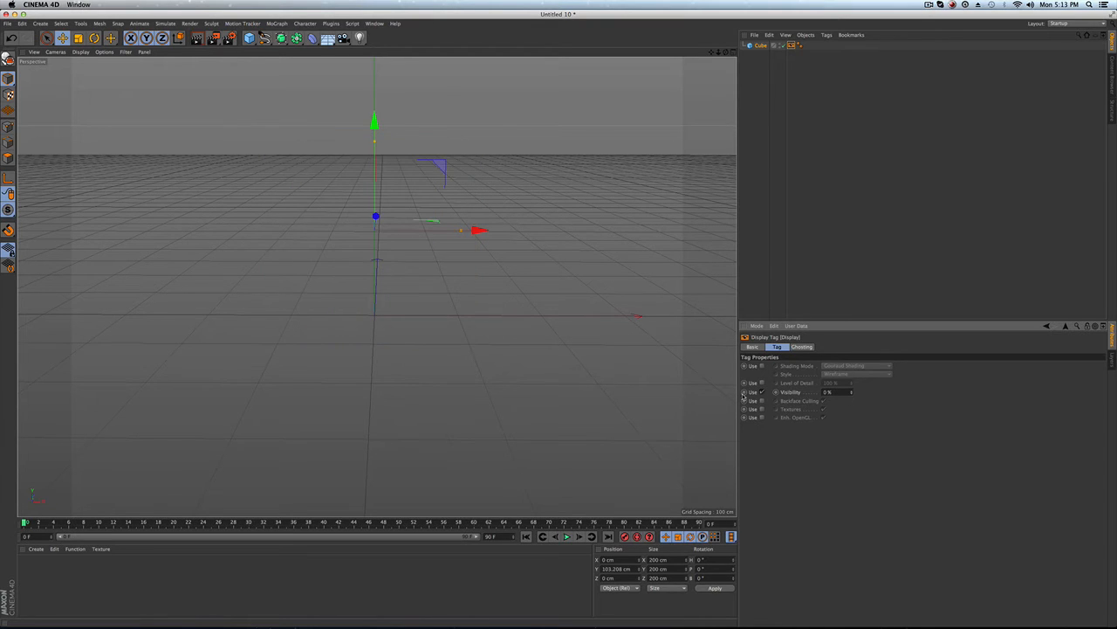
{"action": "left_click", "coordinate": [745, 391]}
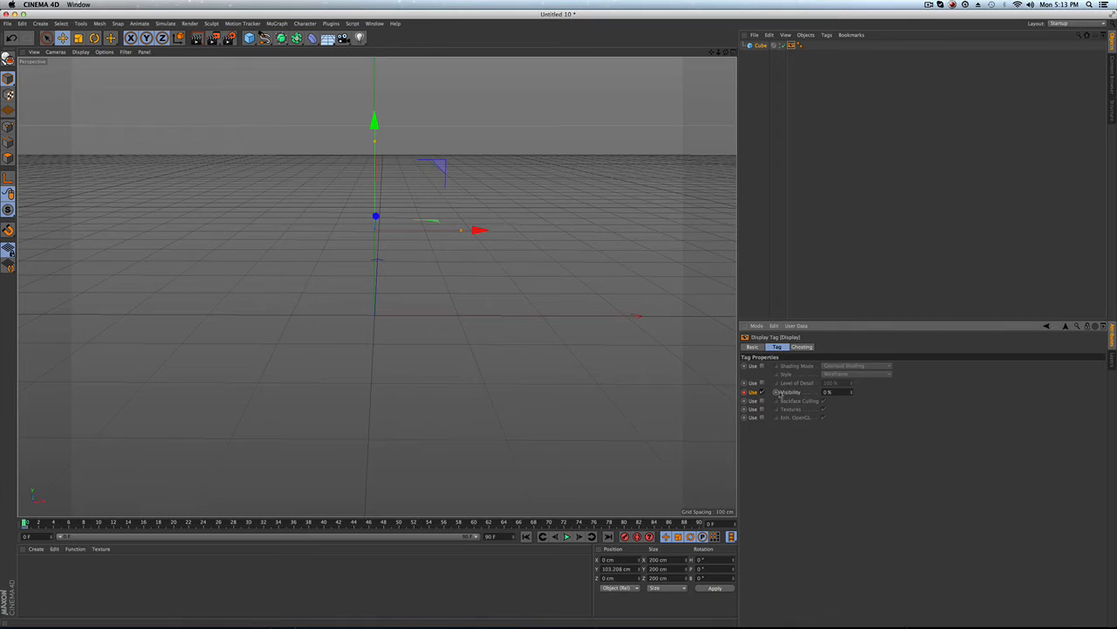
{"action": "left_click", "coordinate": [775, 392]}
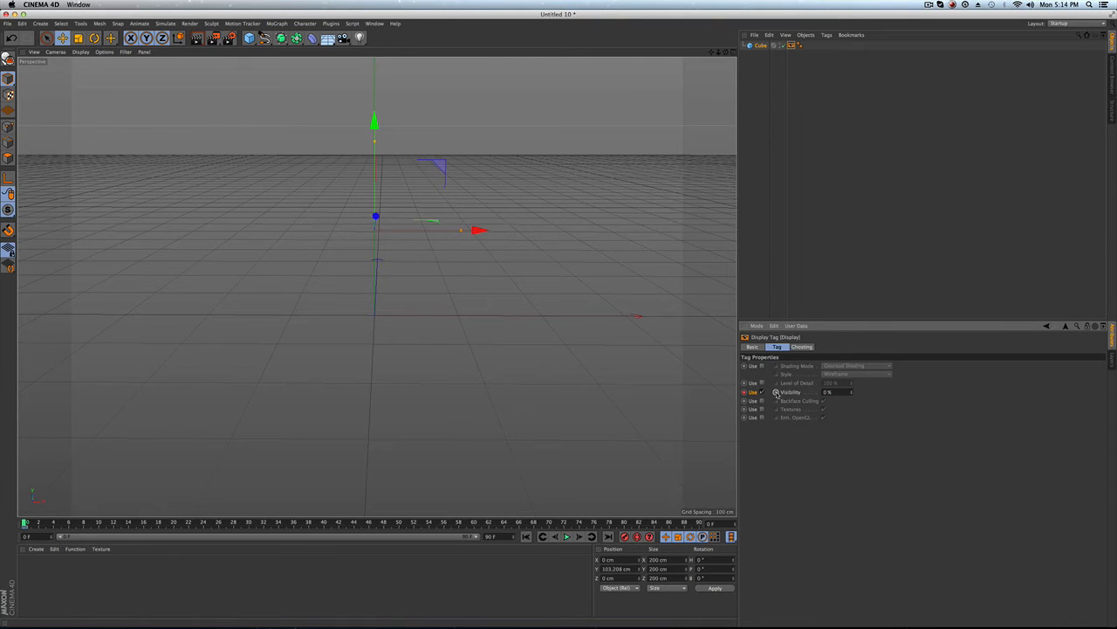
{"action": "left_click", "coordinate": [775, 391]}
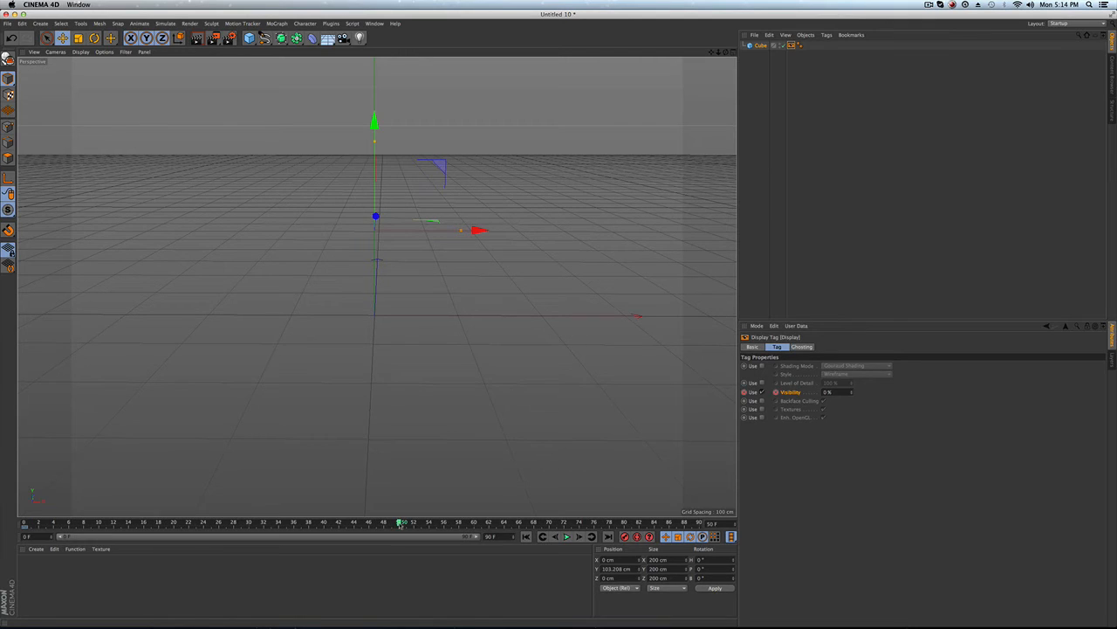
Keyframe 100% visibility at frame 50, then play and stop the fade-in
{"action": "left_click", "coordinate": [830, 391]}
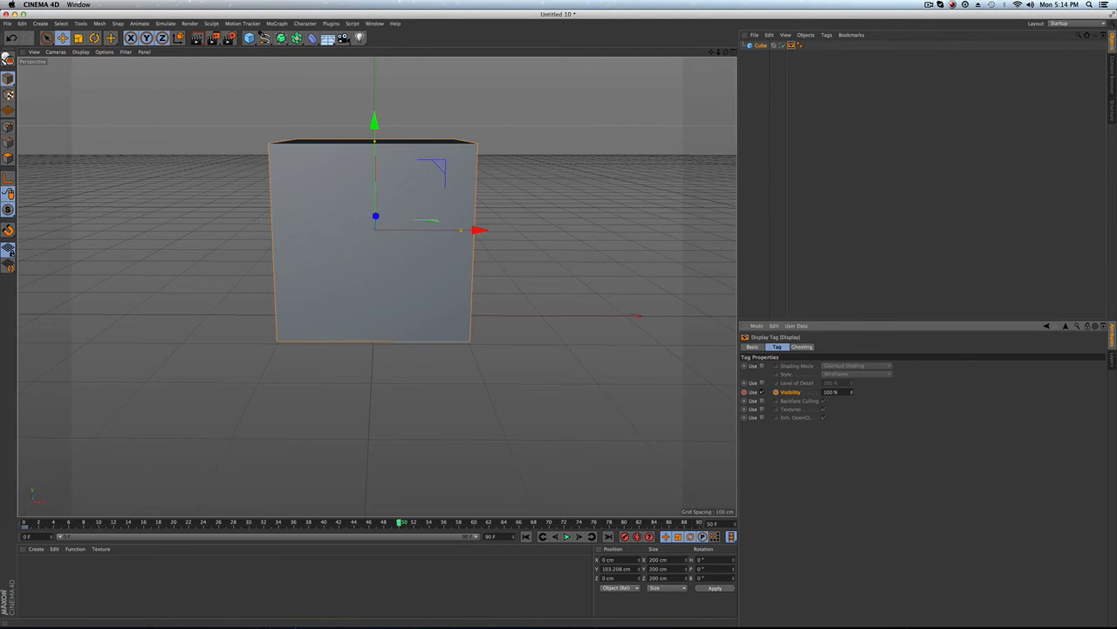
{"action": "left_click", "coordinate": [775, 391]}
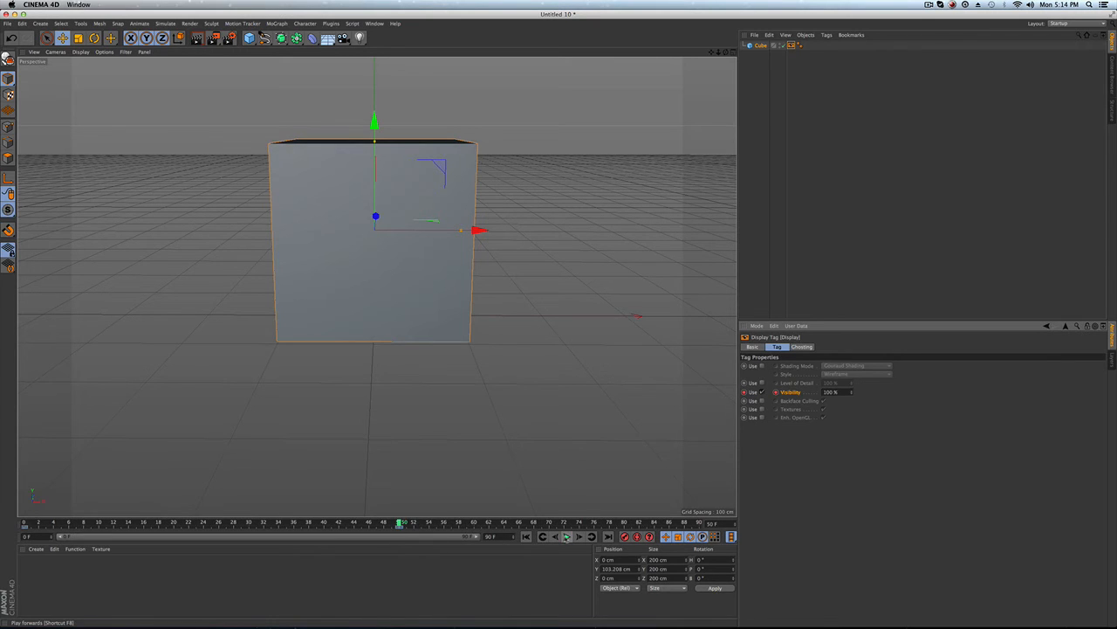
{"action": "left_click", "coordinate": [566, 536]}
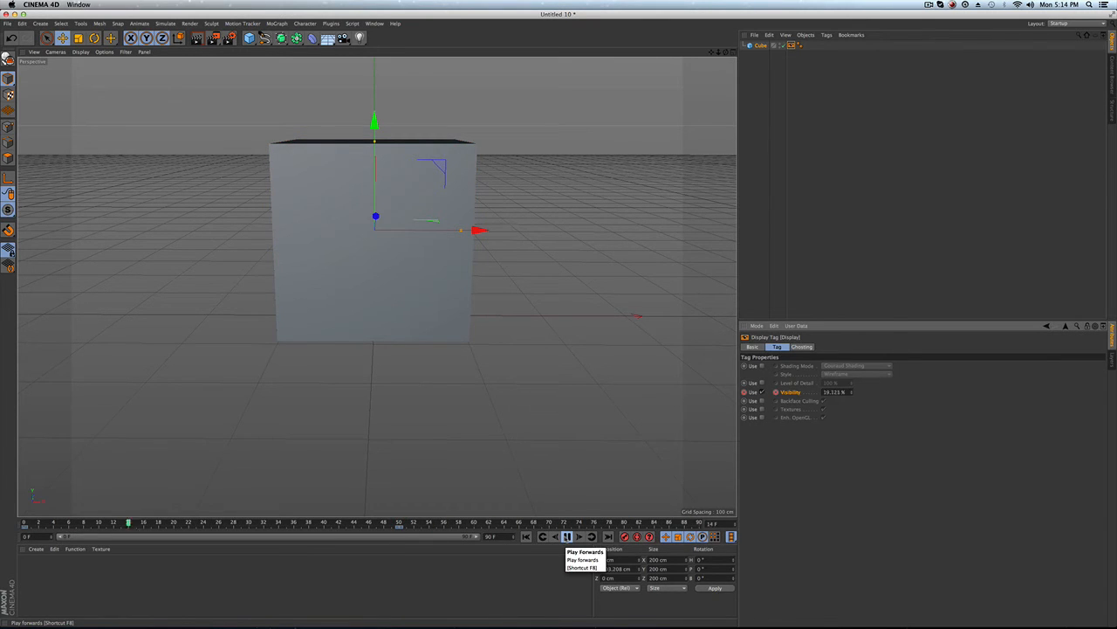
{"action": "left_click", "coordinate": [566, 536]}
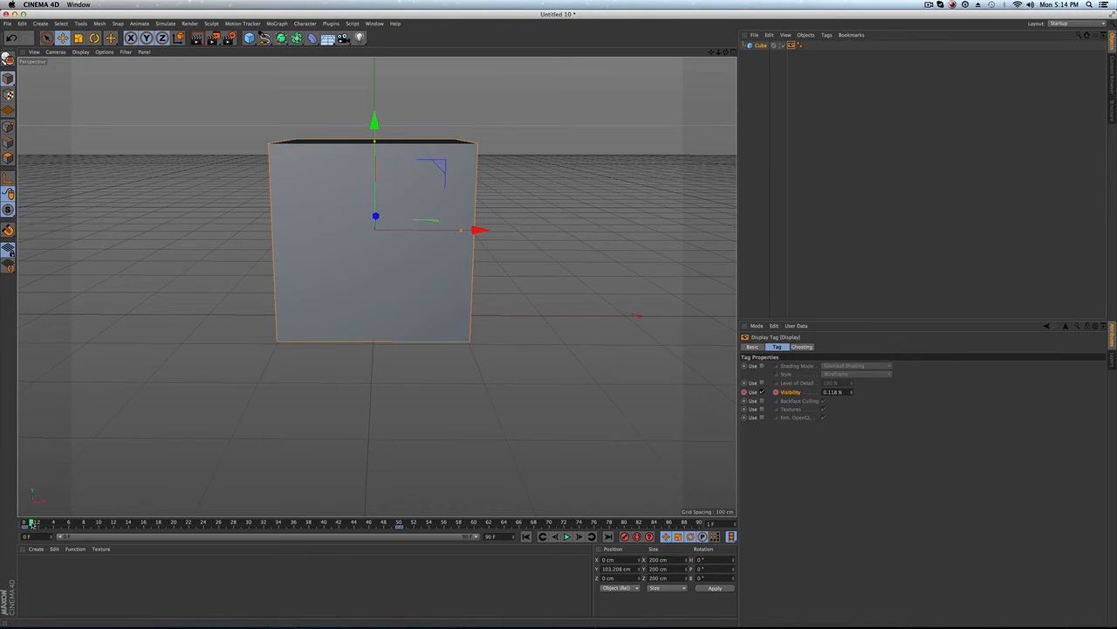
Set Render Settings Frame Range to All Frames and render to Picture Viewer
{"action": "left_click", "coordinate": [190, 23]}
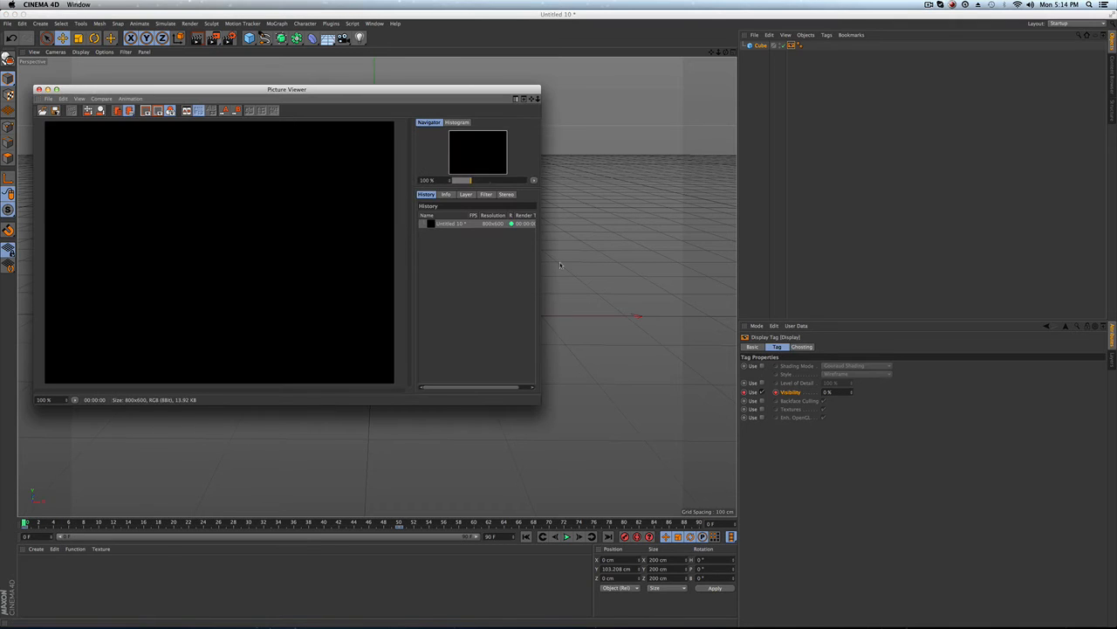
{"action": "left_click_drag", "start_coordinate": [287, 89], "coordinate": [410, 70]}
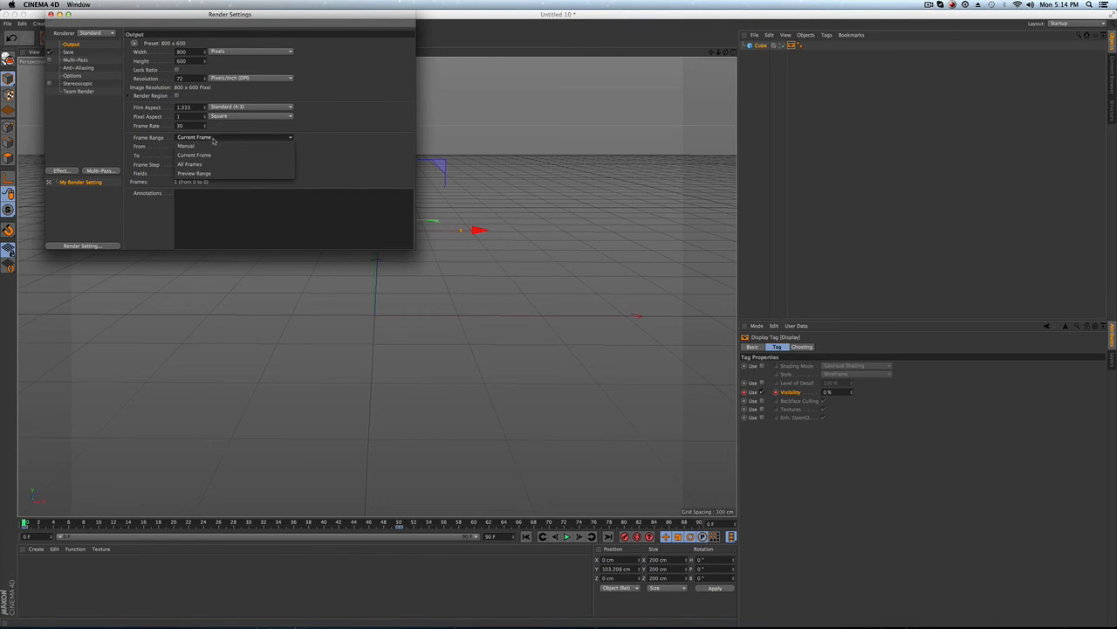
{"action": "left_click", "coordinate": [189, 164]}
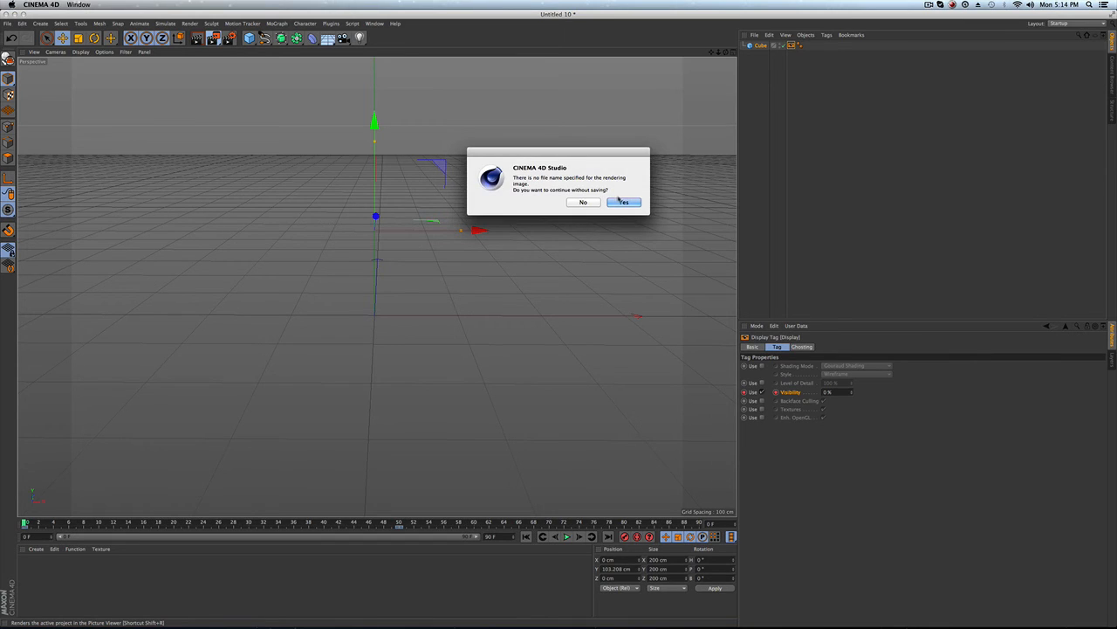
Continue without a file name, replay the 91 rendered frames, and close Picture Viewer
{"action": "left_click", "coordinate": [622, 202]}
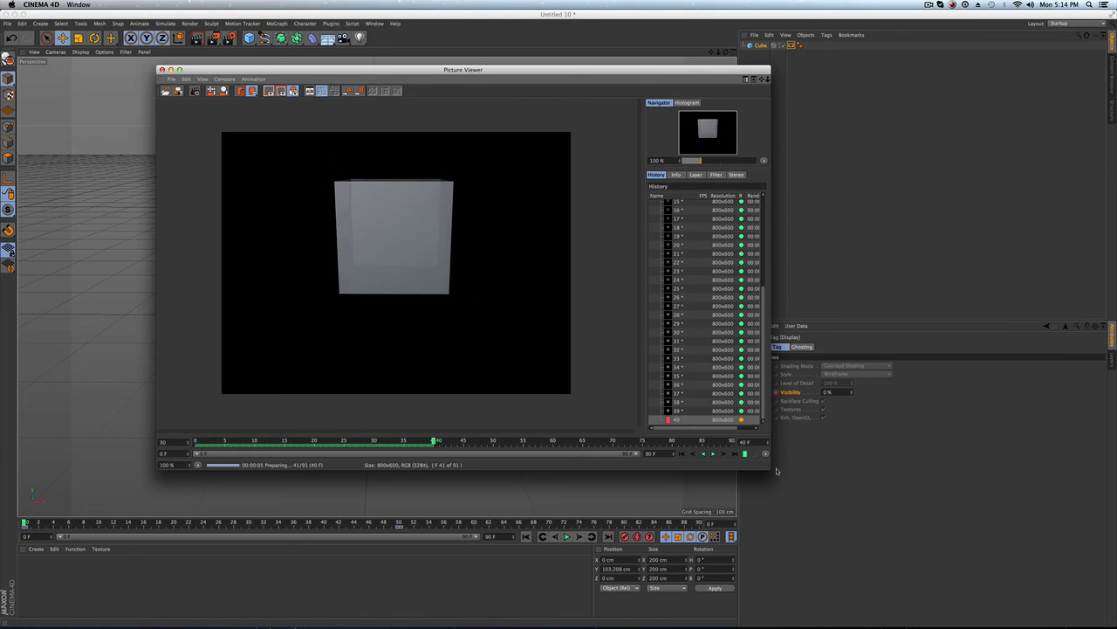
{"action": "left_click", "coordinate": [714, 454]}
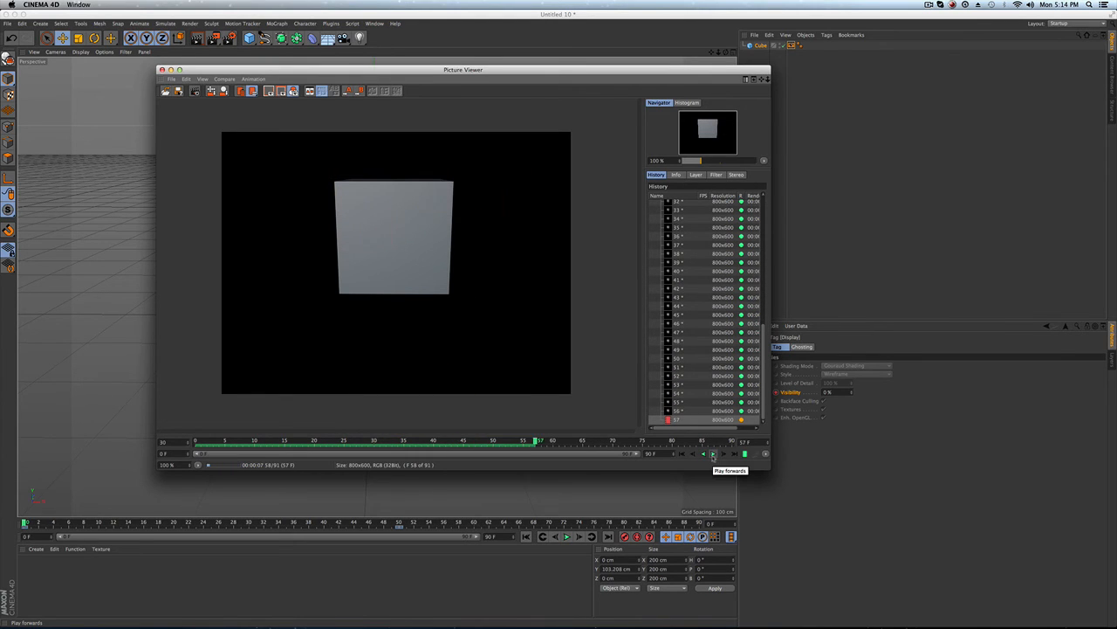
{"action": "left_click", "coordinate": [713, 453]}
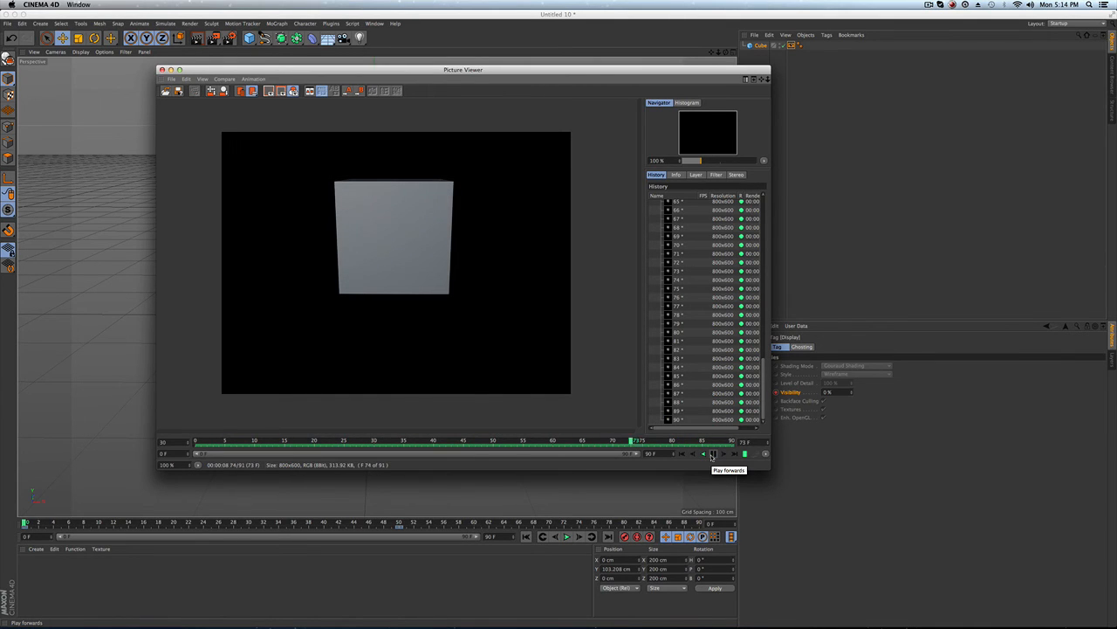
{"action": "left_click", "coordinate": [712, 452]}
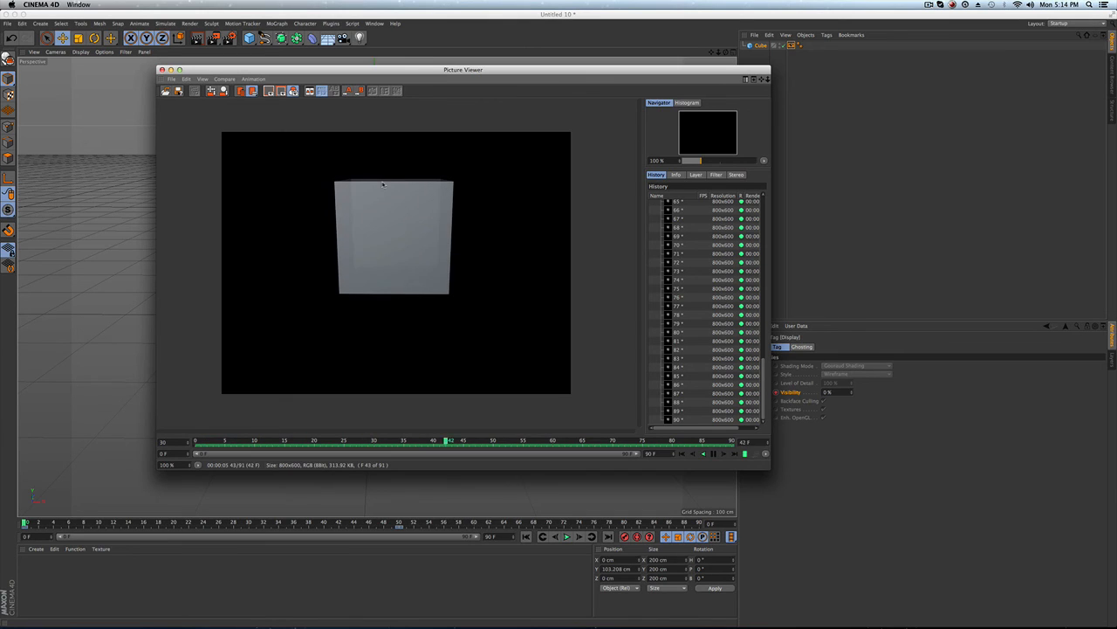
{"action": "left_click", "coordinate": [704, 453]}
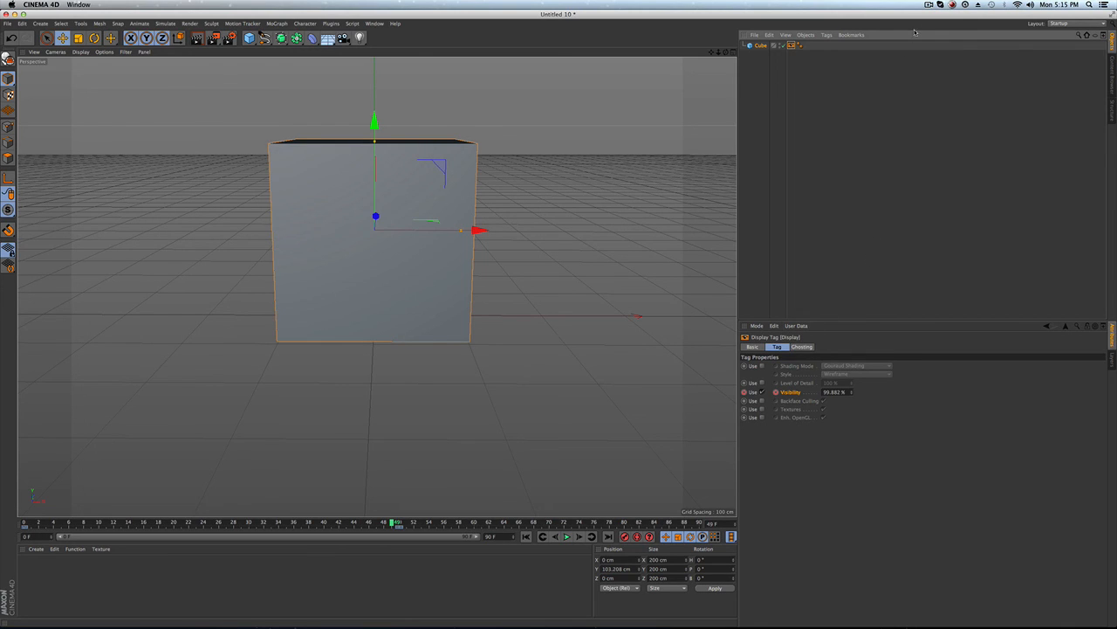
{"action": "left_click", "coordinate": [929, 6]}
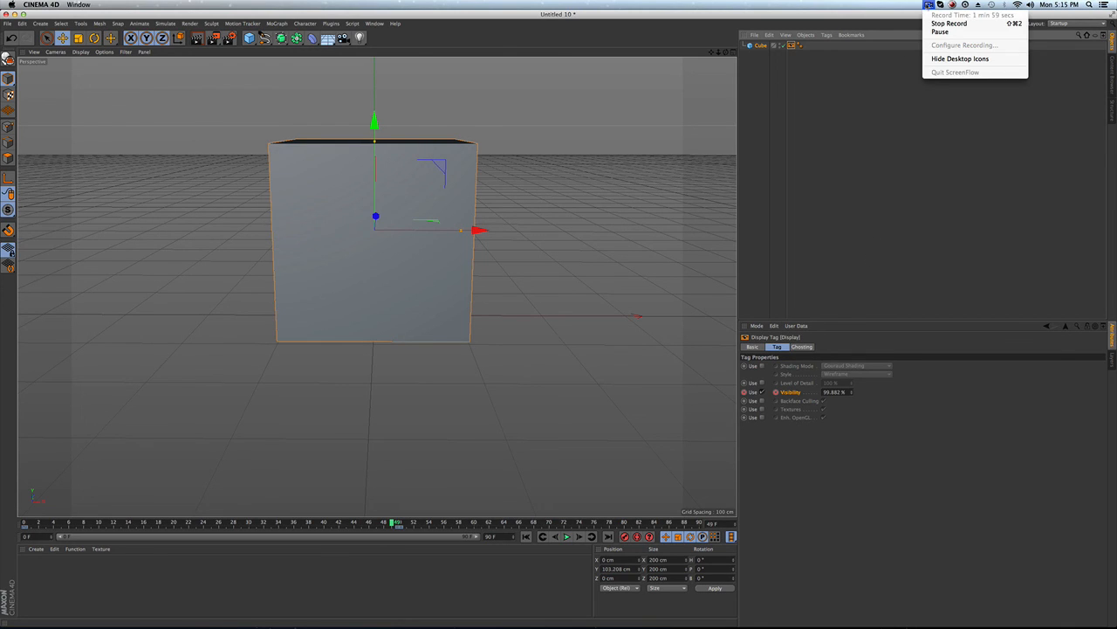